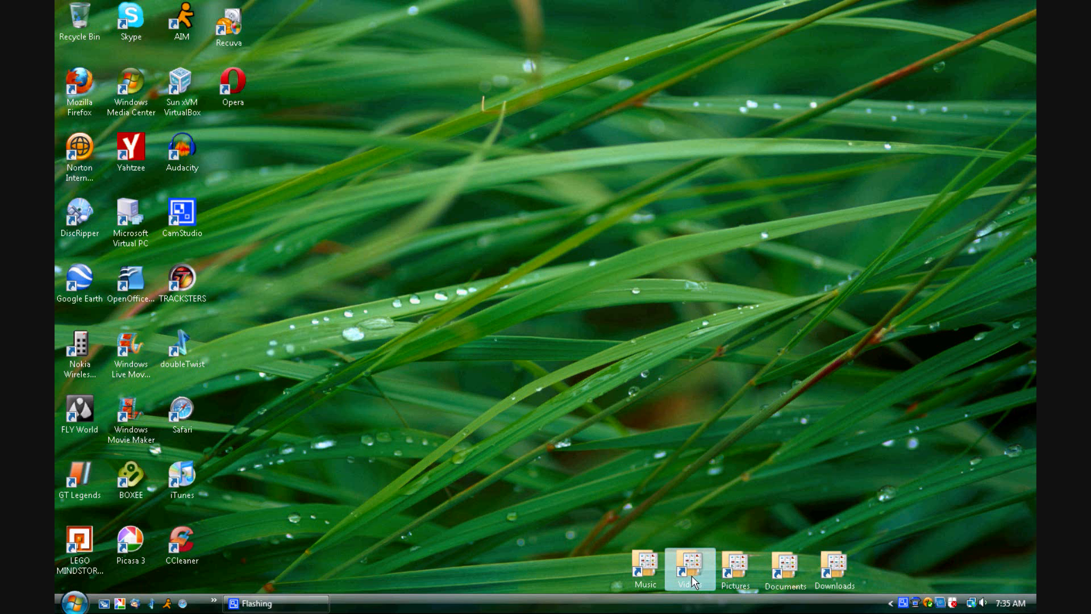
Step: Open the Pictures stack as a grid from the taskbar
{"action": "left_click", "coordinate": [736, 567]}
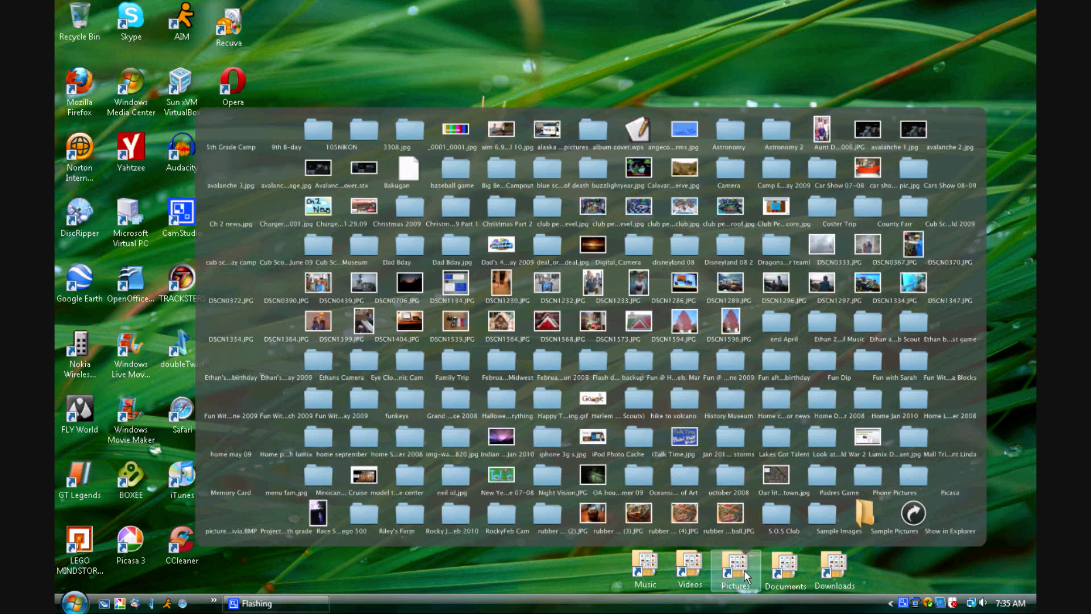
{"action": "left_click", "coordinate": [785, 569]}
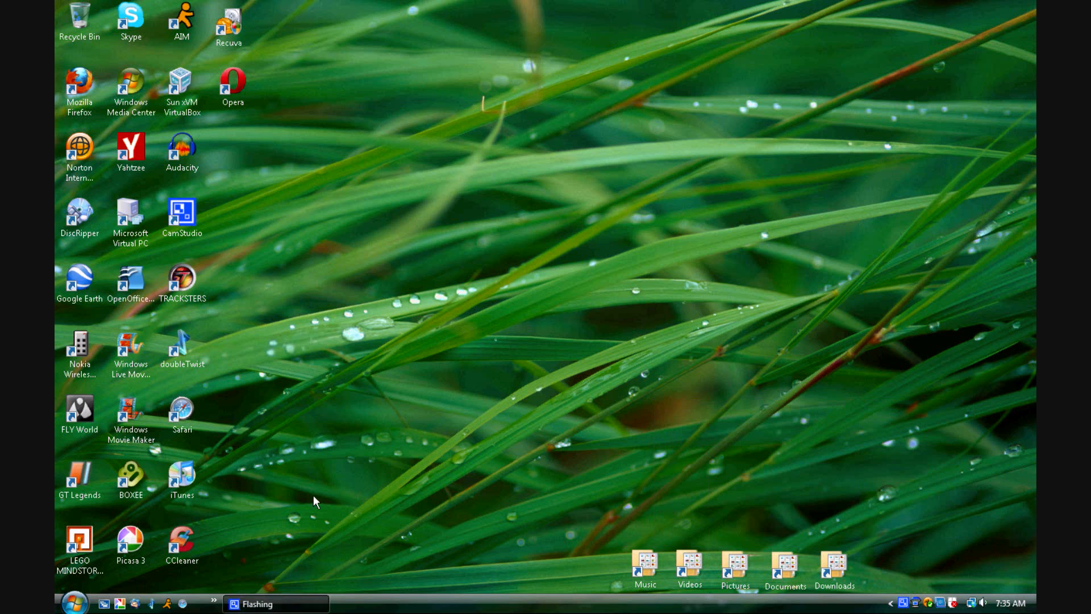
{"action": "left_click", "coordinate": [72, 602]}
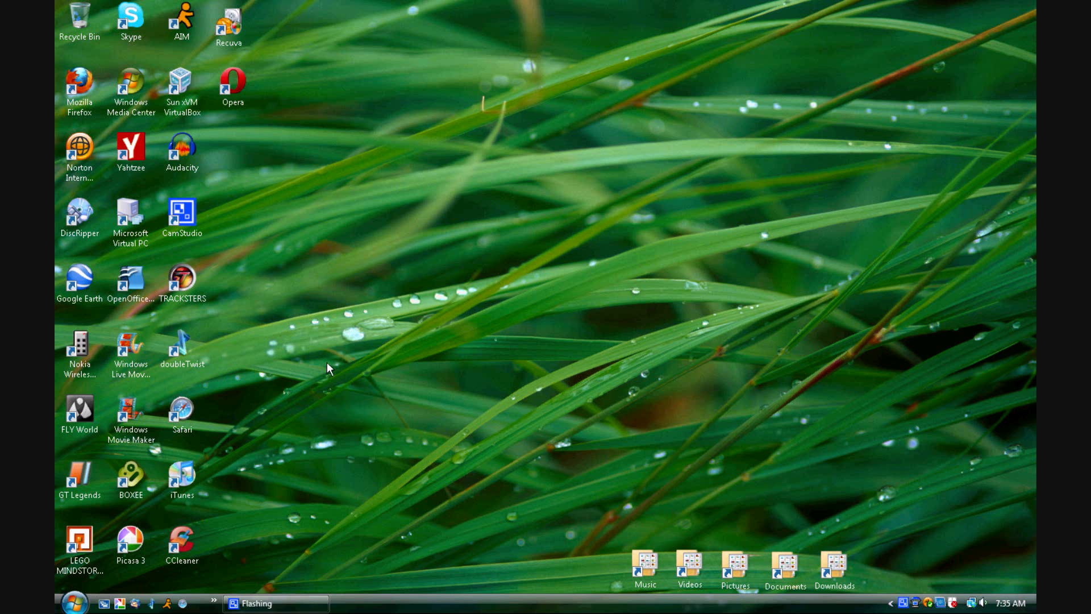
Step: Search Google in Firefox for 'stand alone stack' and follow the Chris'n'Soft StandaloneStack result
{"action": "double_click", "coordinate": [79, 84]}
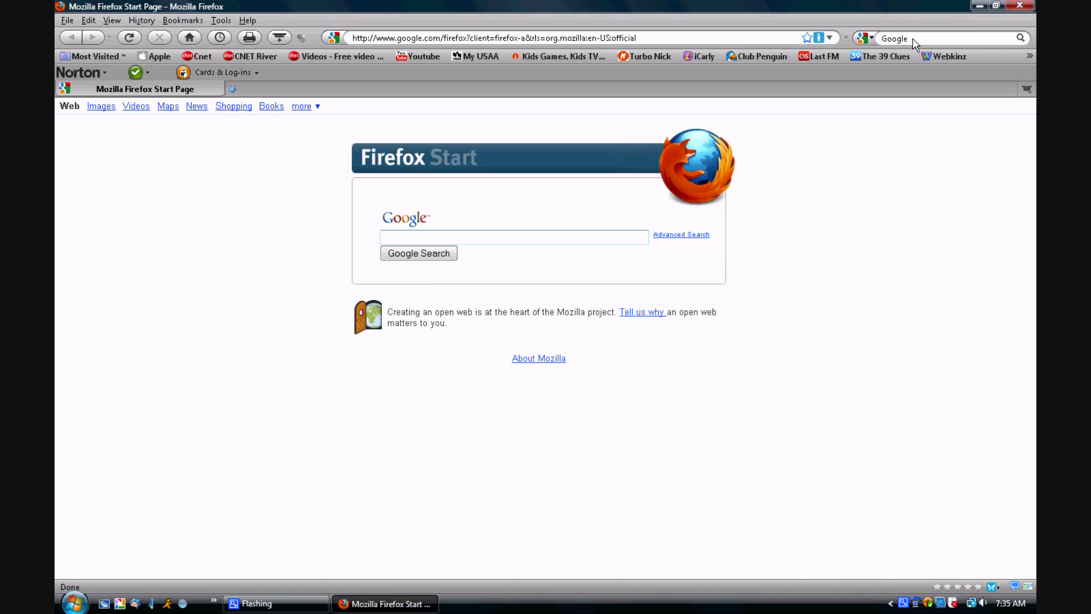
{"action": "left_click", "coordinate": [947, 38]}
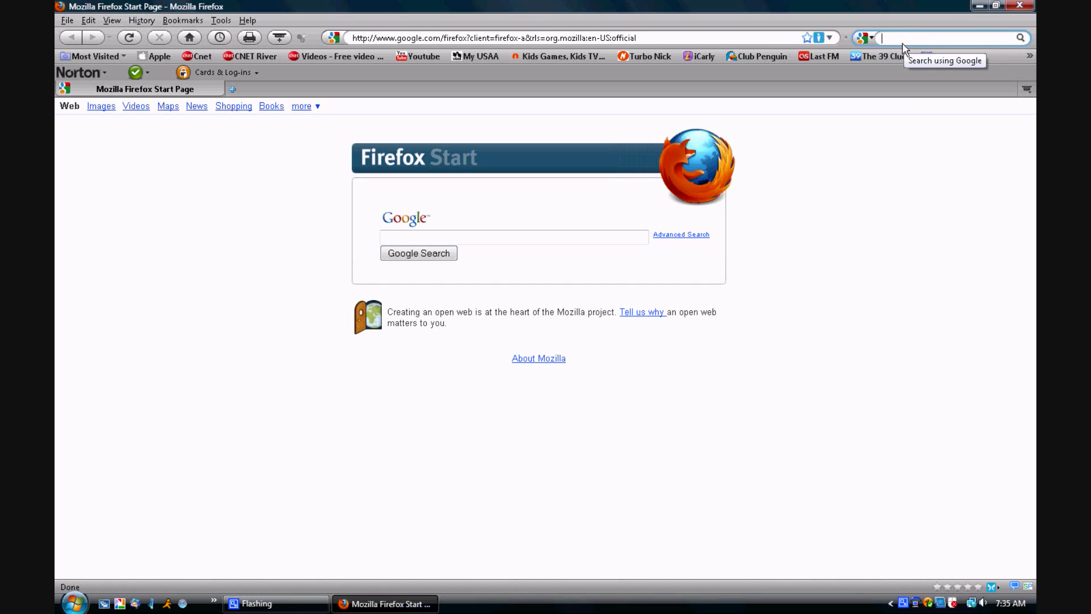
{"action": "type", "text": "stand alone stack"}
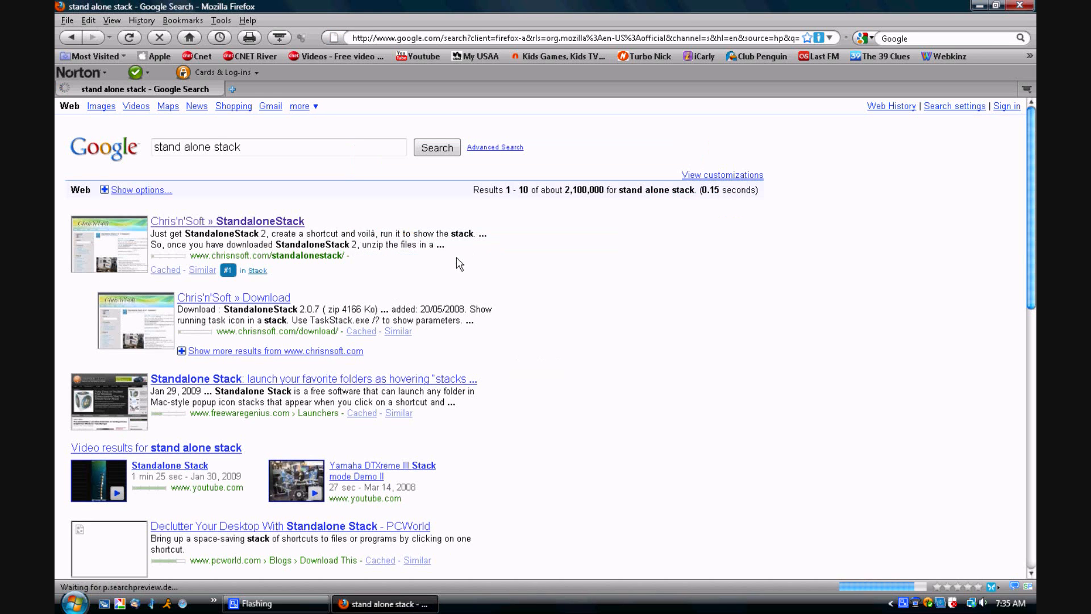
{"action": "left_click", "coordinate": [226, 221]}
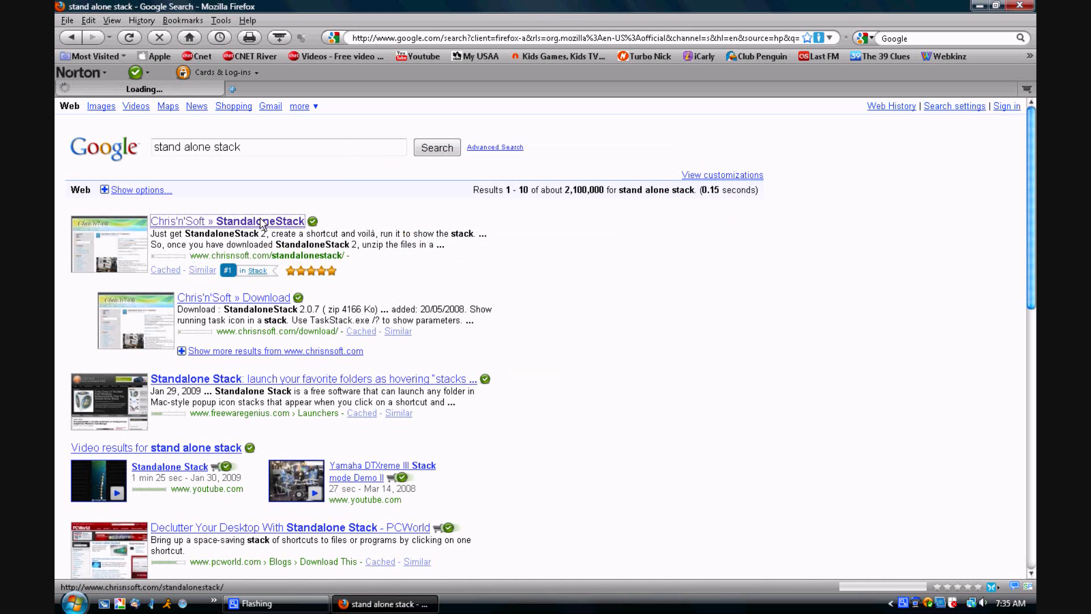
{"action": "left_click", "coordinate": [260, 220]}
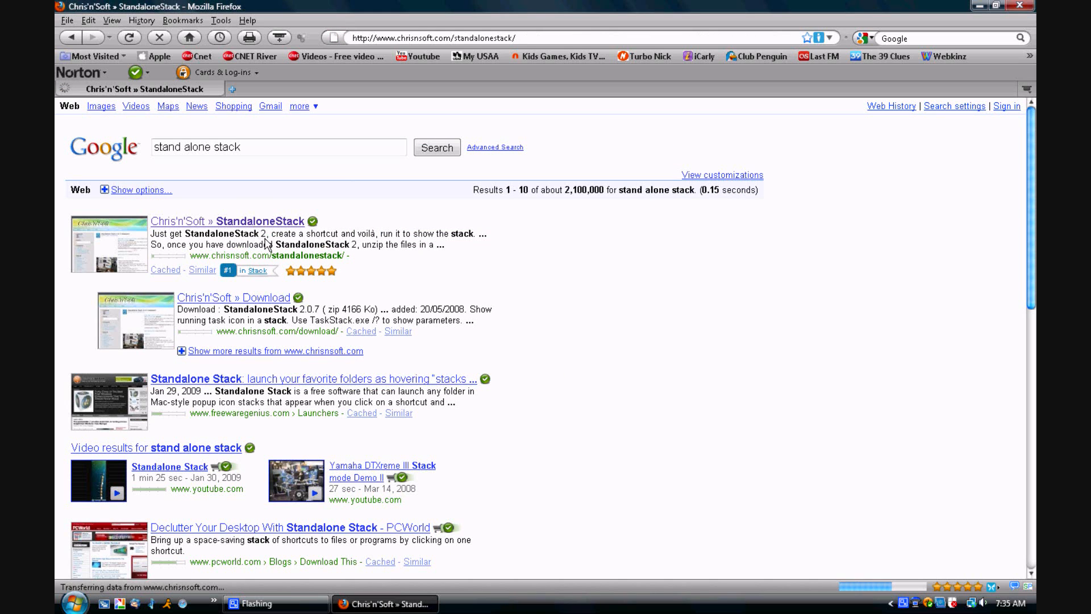
Step: Go to the download page and scroll to the StandaloneStack 2.0.7 zip (4166 Ko)
{"action": "left_click", "coordinate": [260, 221]}
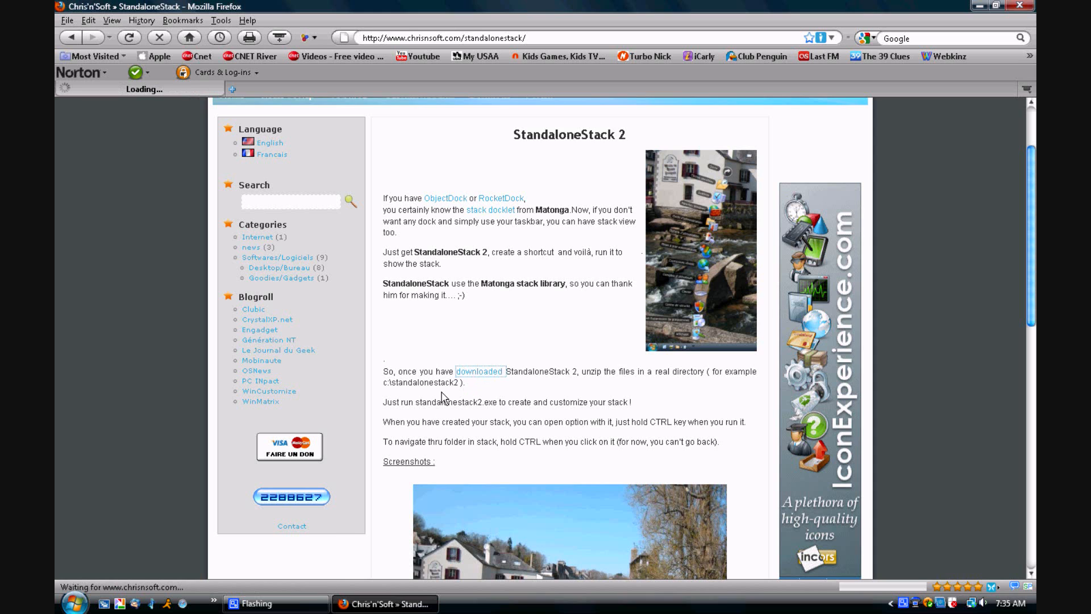
{"action": "left_click", "coordinate": [479, 371]}
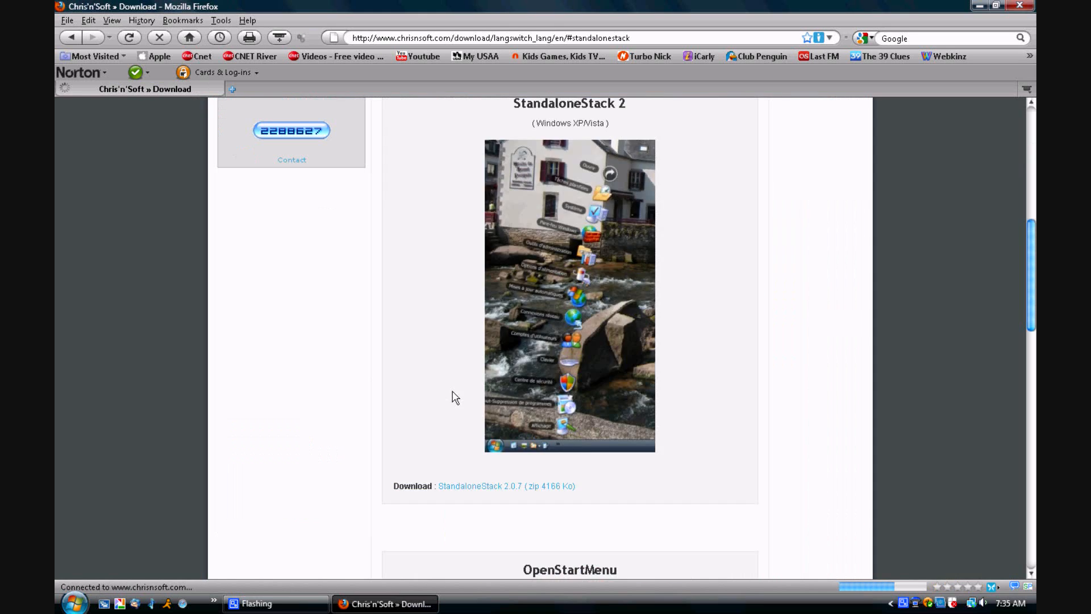
{"action": "scroll", "scroll_direction": "down", "scroll_amount": 3}
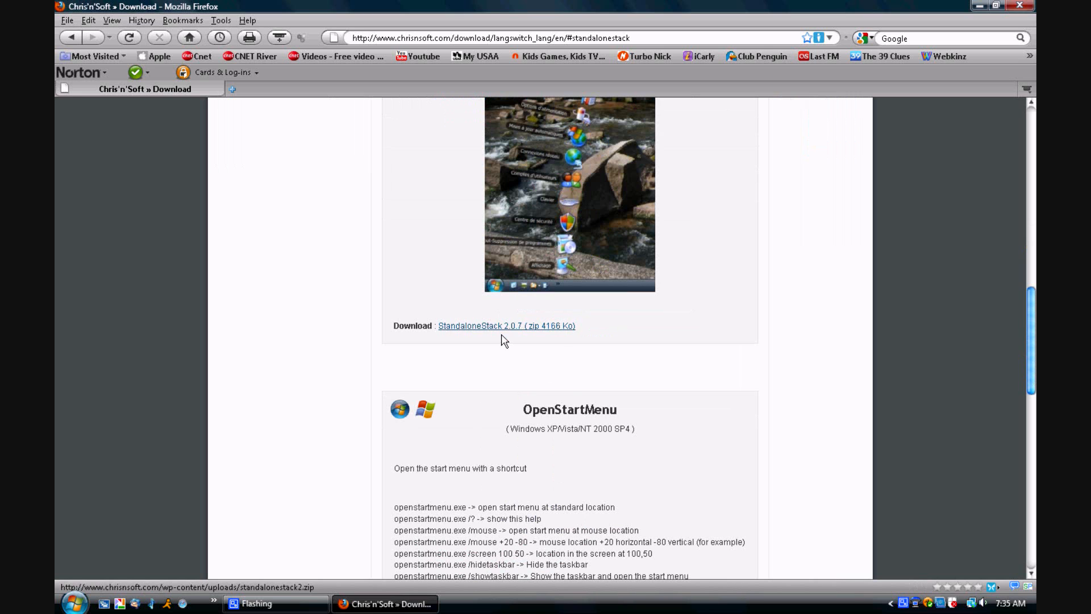
{"action": "mouse_move", "coordinate": [507, 326]}
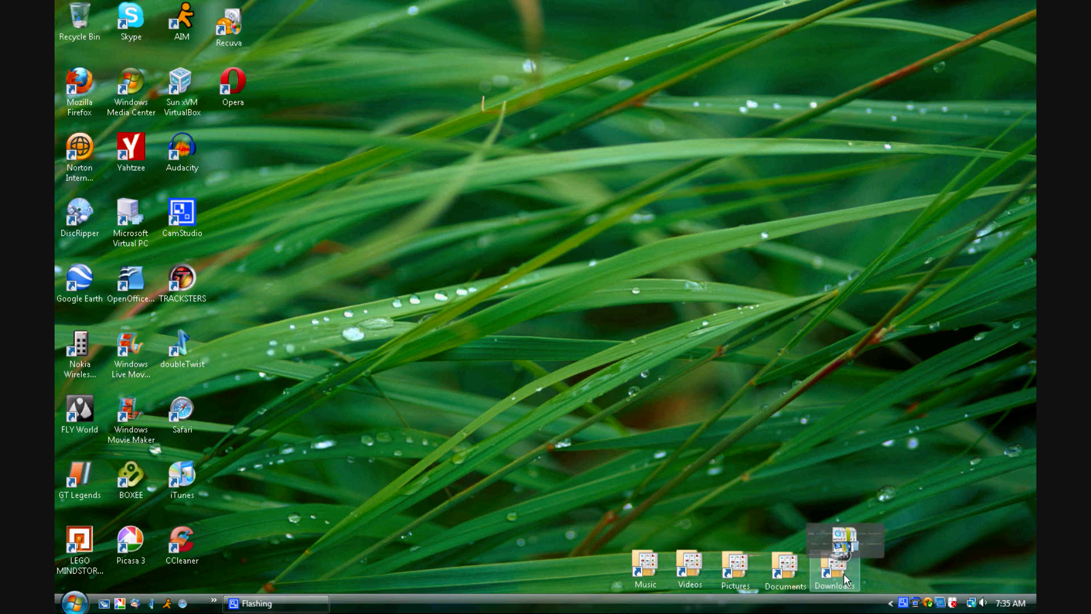
Step: CTRL-click a taskbar stack shortcut to show the StandaloneStack Options window
{"action": "left_click", "coordinate": [835, 571]}
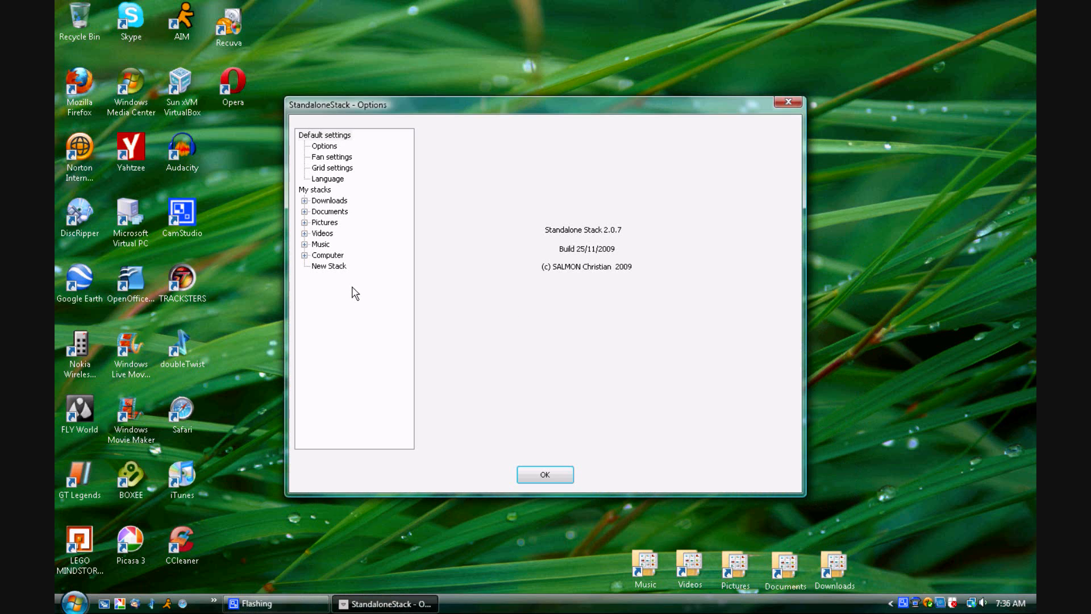
Step: Start a new stack named 'Docs' and bring up Browse for Folder for its path
{"action": "left_click", "coordinate": [328, 266]}
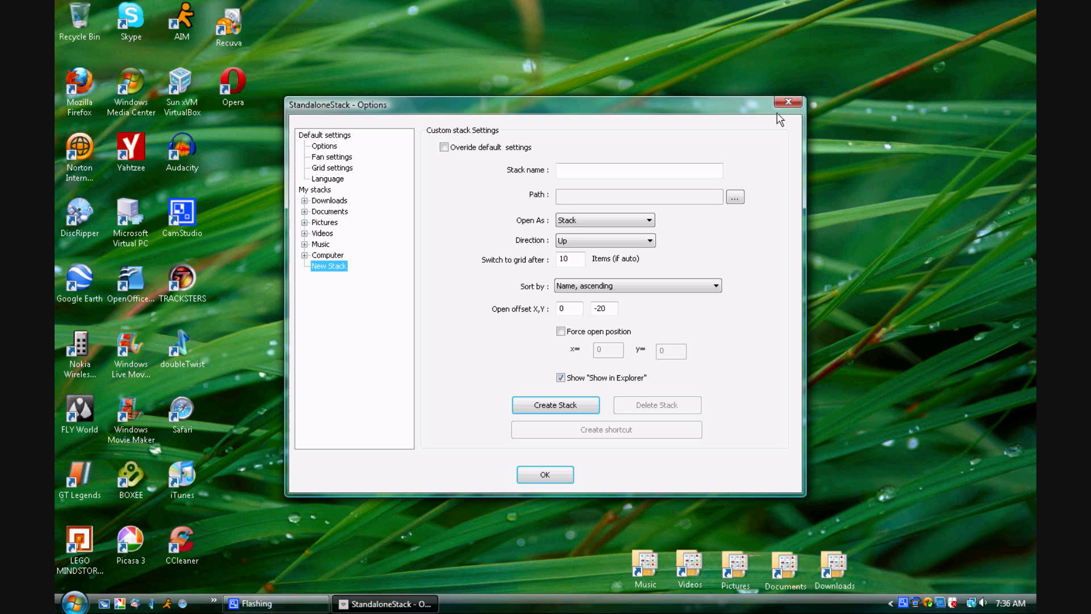
{"action": "left_click", "coordinate": [638, 171]}
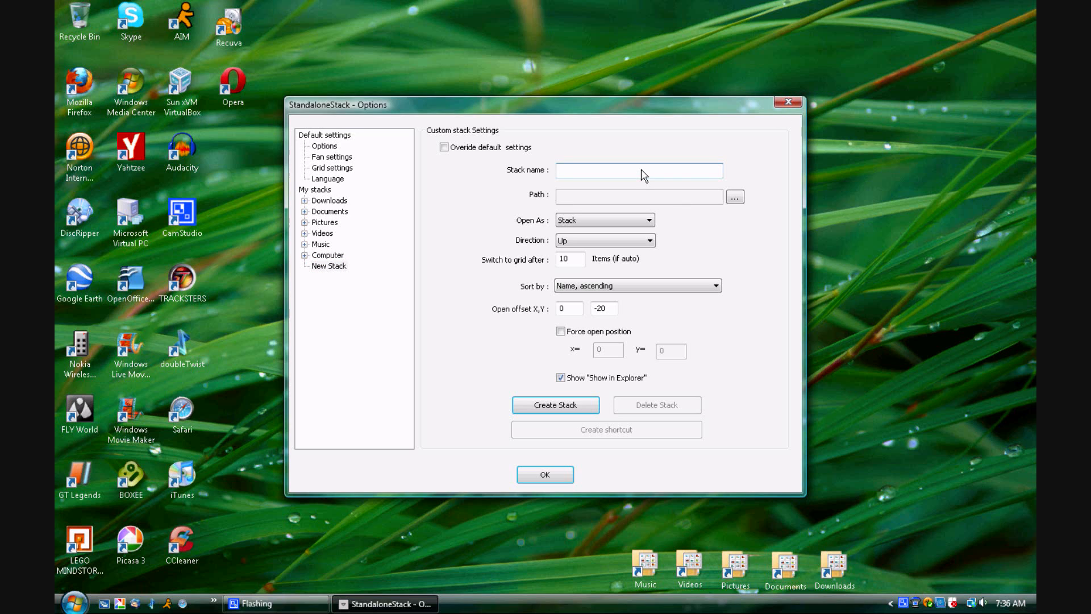
{"action": "type", "text": "Do"}
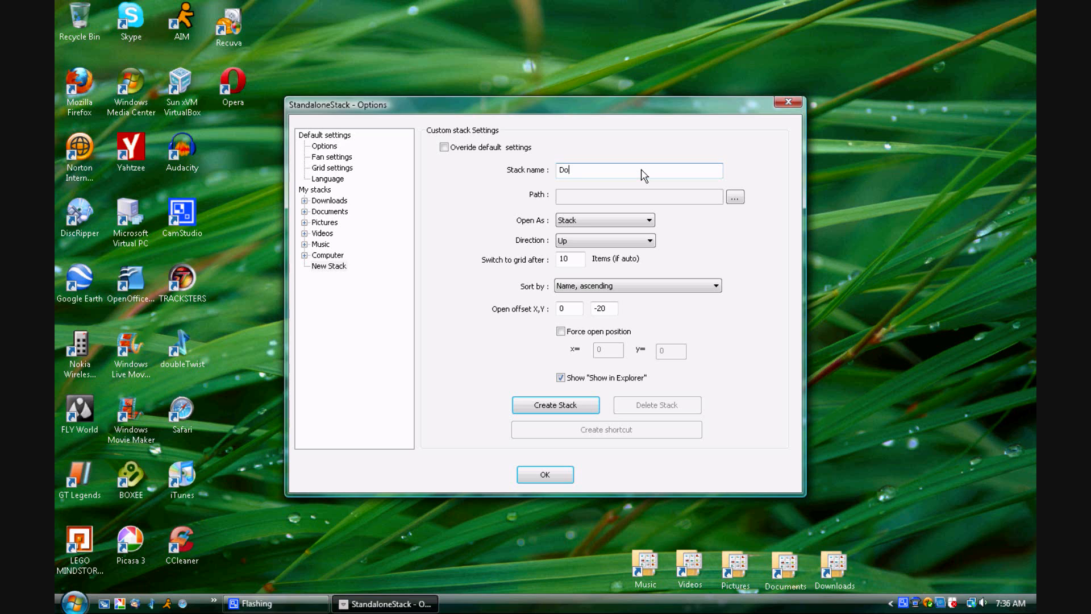
{"action": "left_click", "coordinate": [735, 196]}
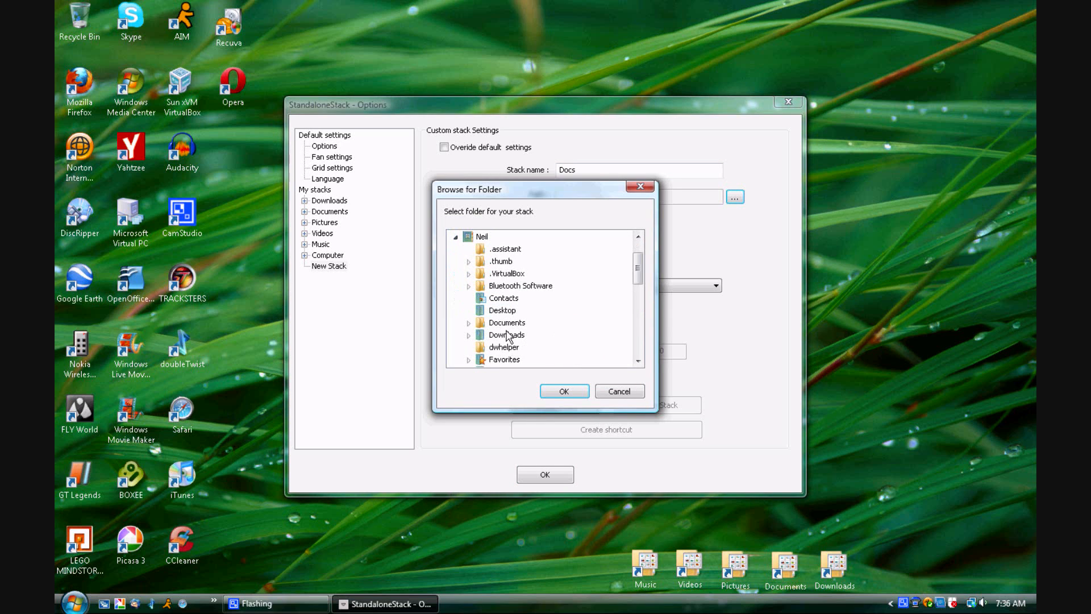
Step: Create the Docs stack on the Documents folder with Open As set to Auto
{"action": "left_click", "coordinate": [564, 390]}
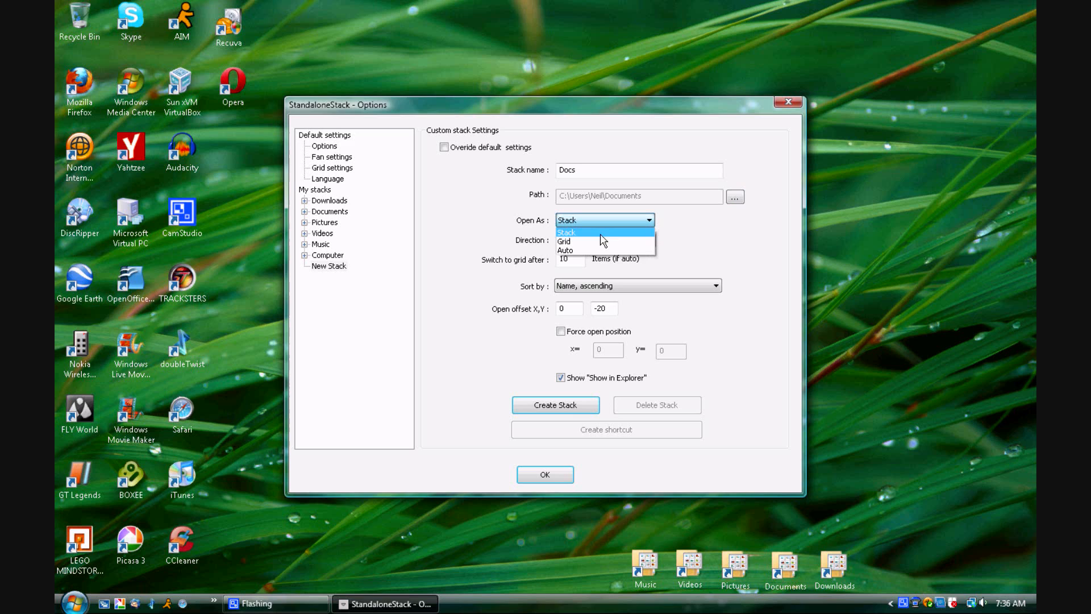
{"action": "left_click", "coordinate": [565, 250]}
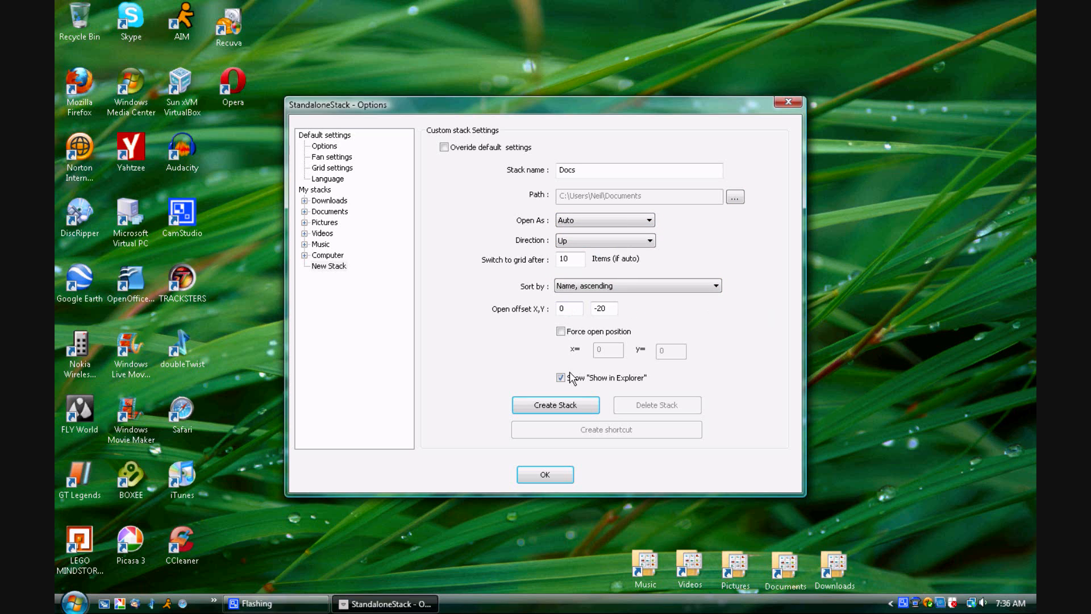
{"action": "left_click", "coordinate": [555, 406]}
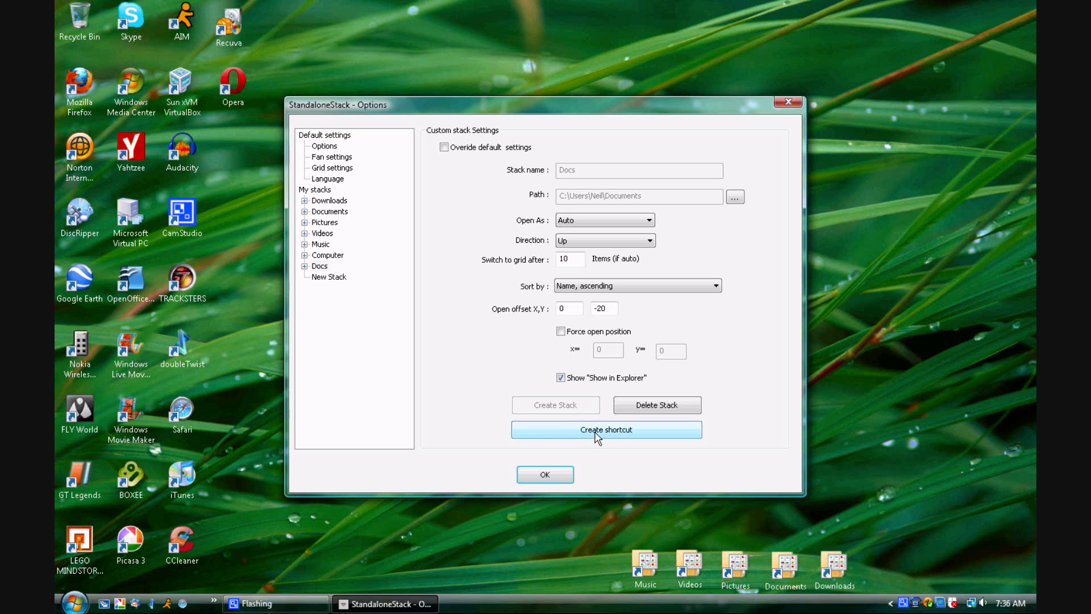
Step: Save a 'Docs' stack shortcut to the Desktop, confirm, and close the Options window
{"action": "left_click", "coordinate": [605, 430]}
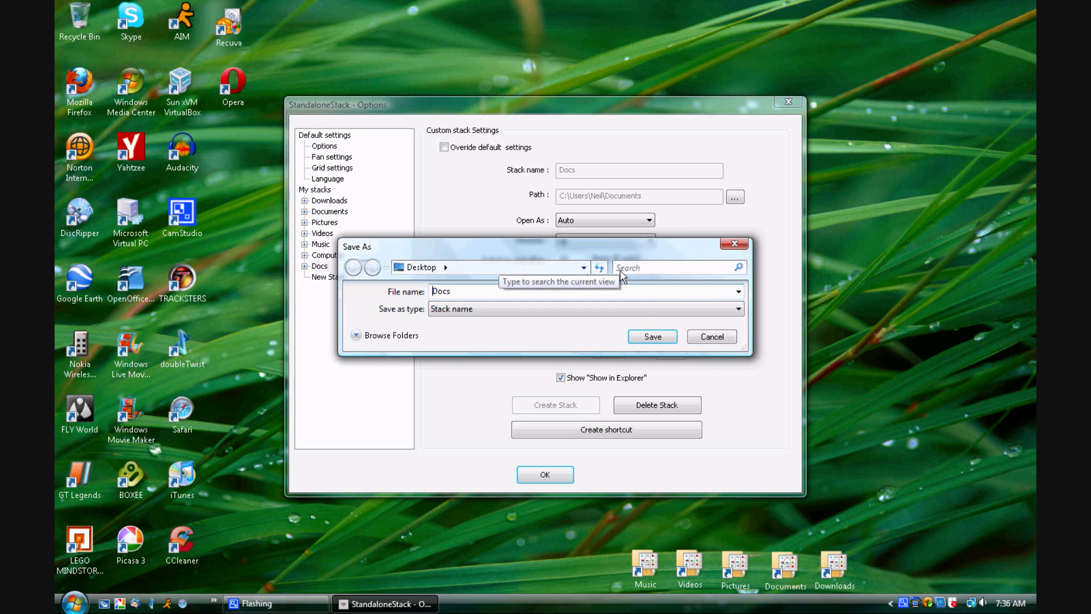
{"action": "left_click", "coordinate": [651, 336]}
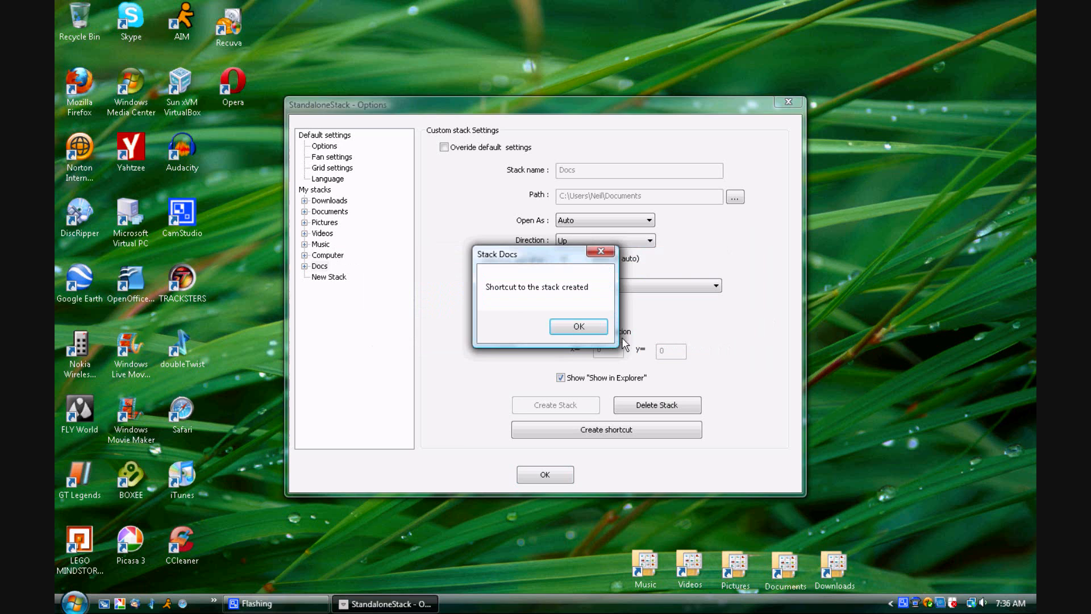
{"action": "left_click", "coordinate": [579, 326]}
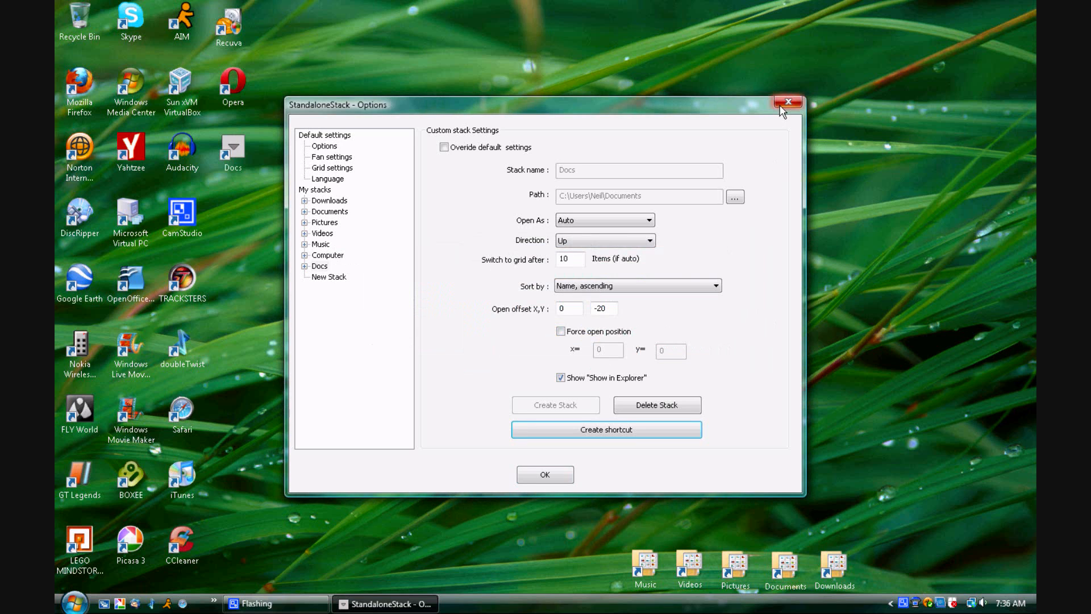
{"action": "left_click", "coordinate": [788, 102]}
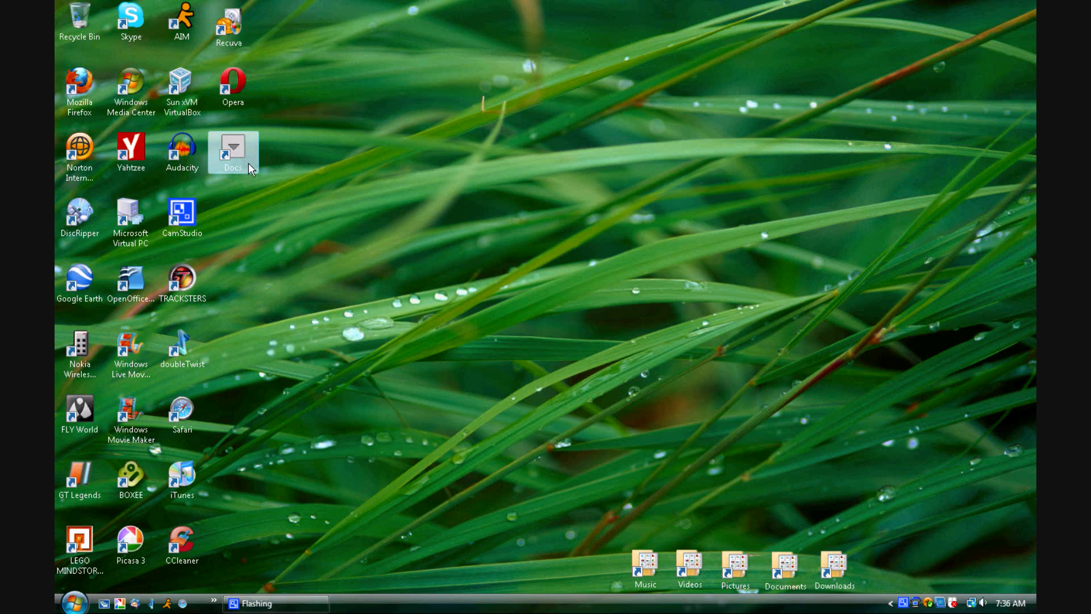
{"action": "left_click", "coordinate": [73, 603]}
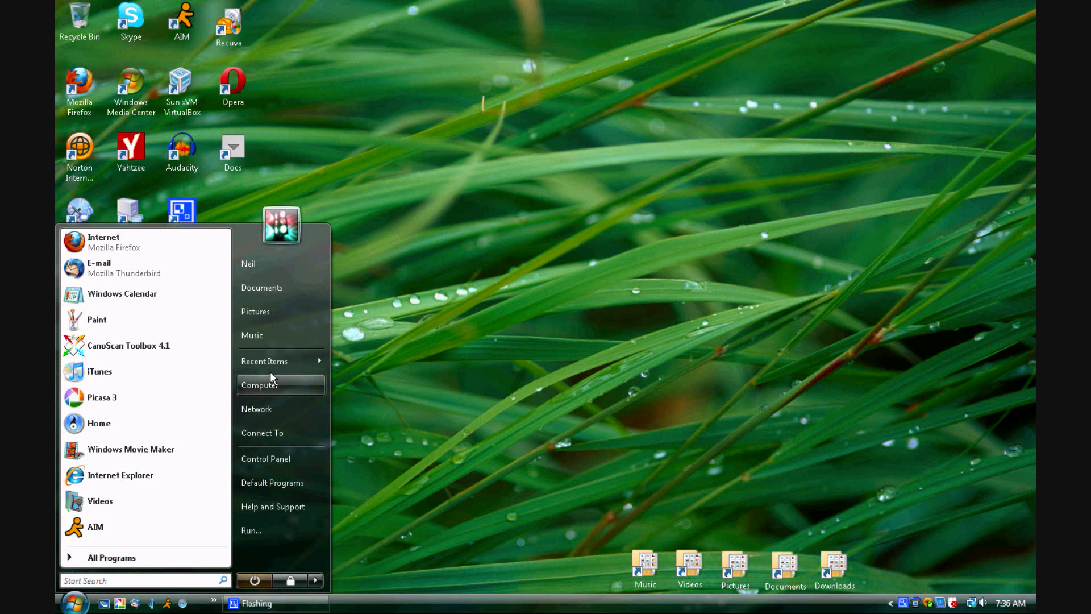
{"action": "left_click", "coordinate": [260, 385]}
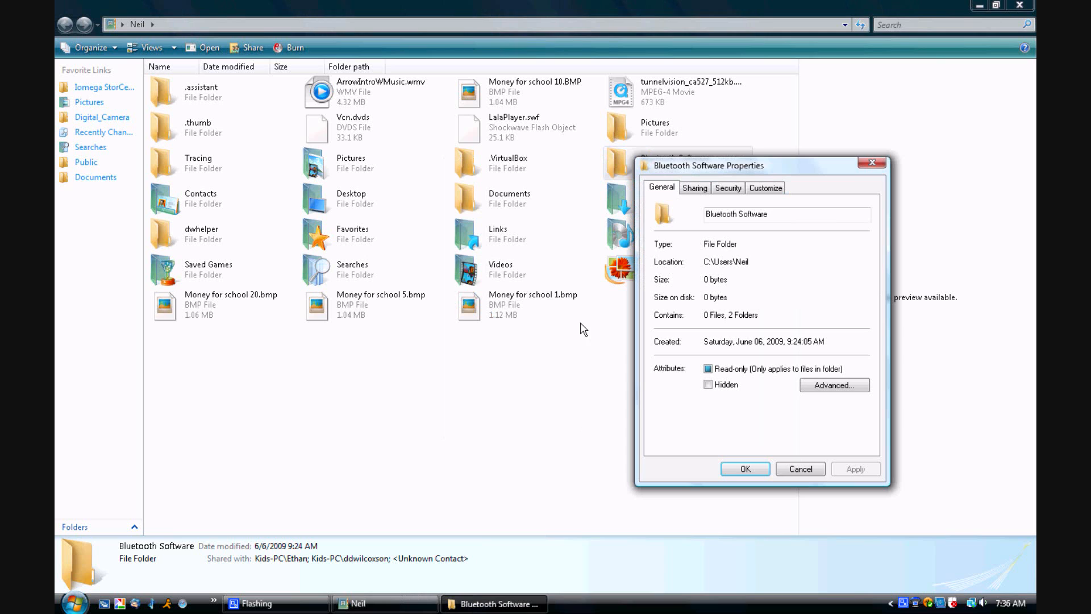
{"action": "left_click", "coordinate": [728, 187]}
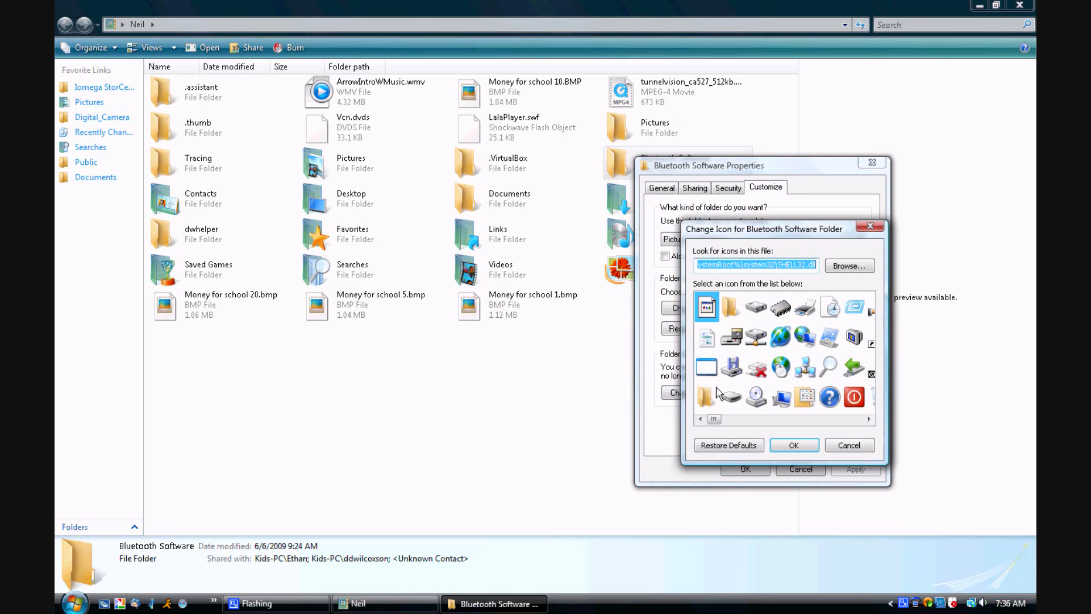
{"action": "mouse_move", "coordinate": [675, 308]}
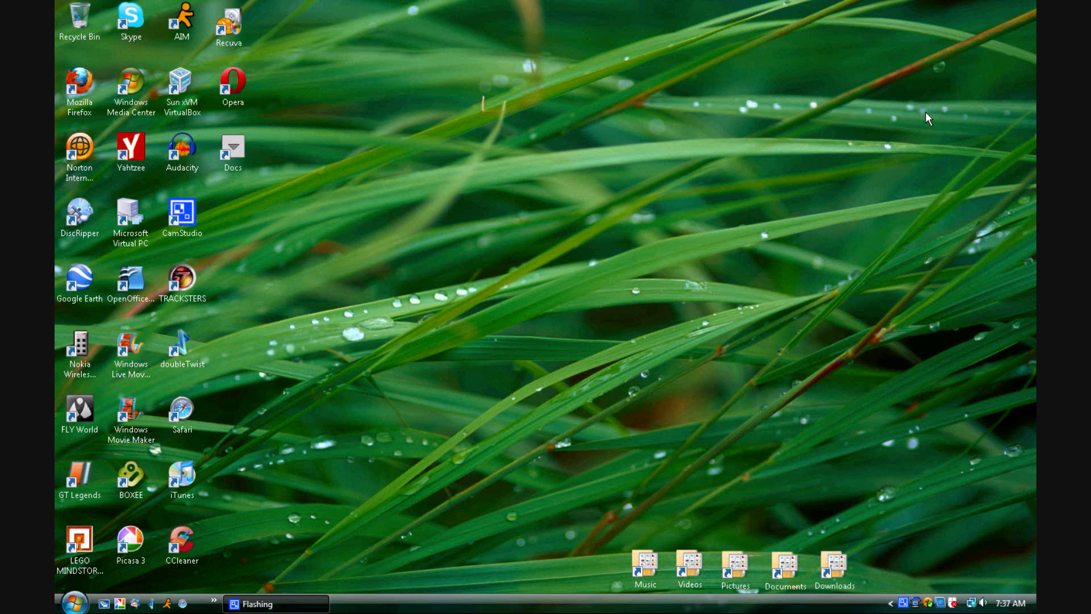
{"action": "left_click", "coordinate": [233, 151]}
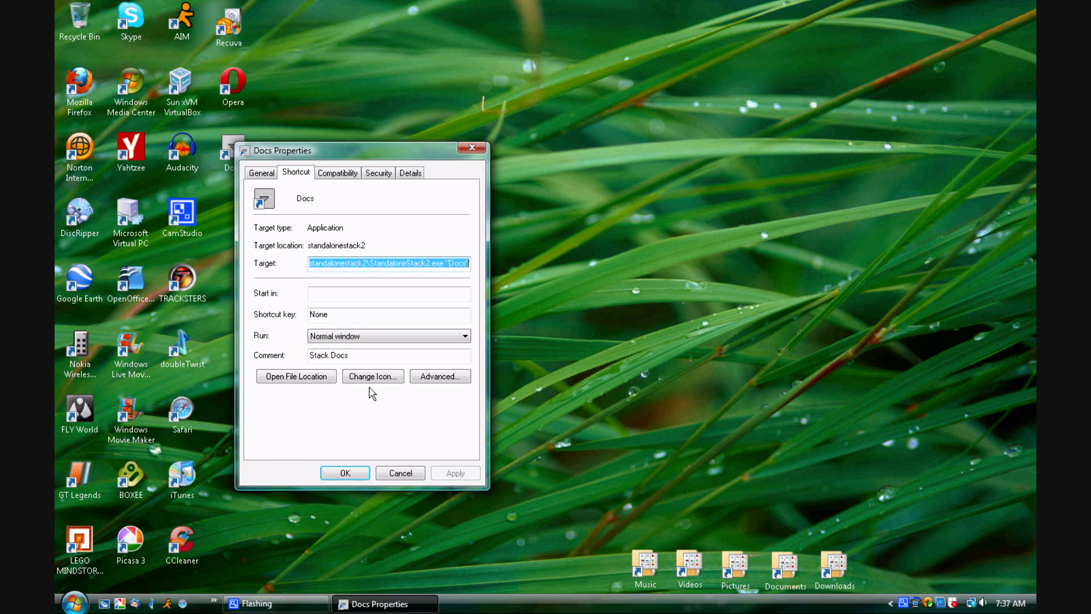
Step: Give the Docs shortcut a folder icon, then launch it to show Documents as a grid
{"action": "left_click", "coordinate": [373, 375]}
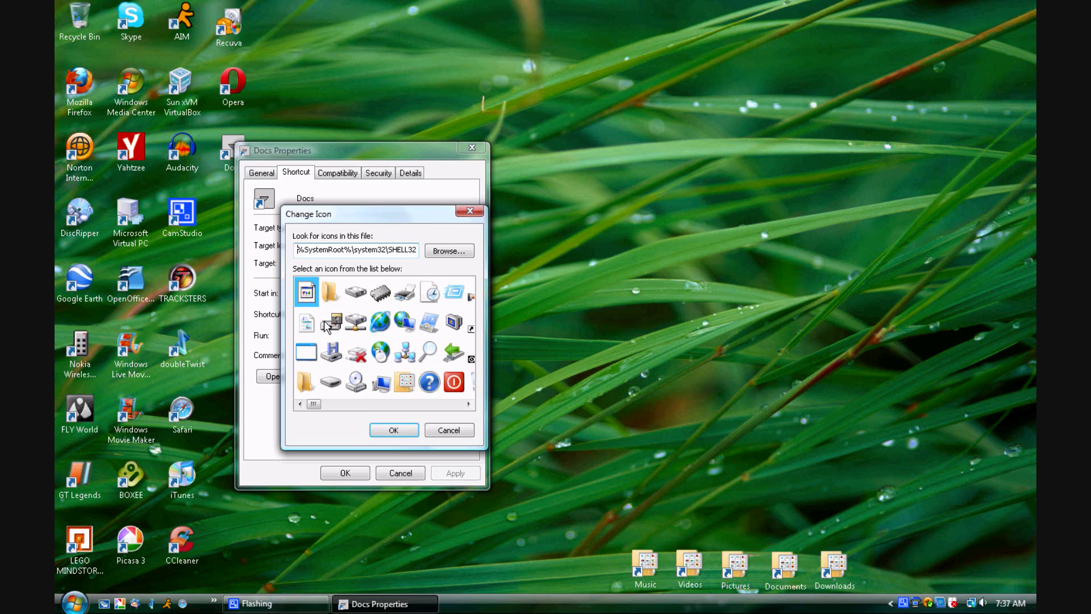
{"action": "scroll", "scroll_direction": "right", "scroll_amount": 3}
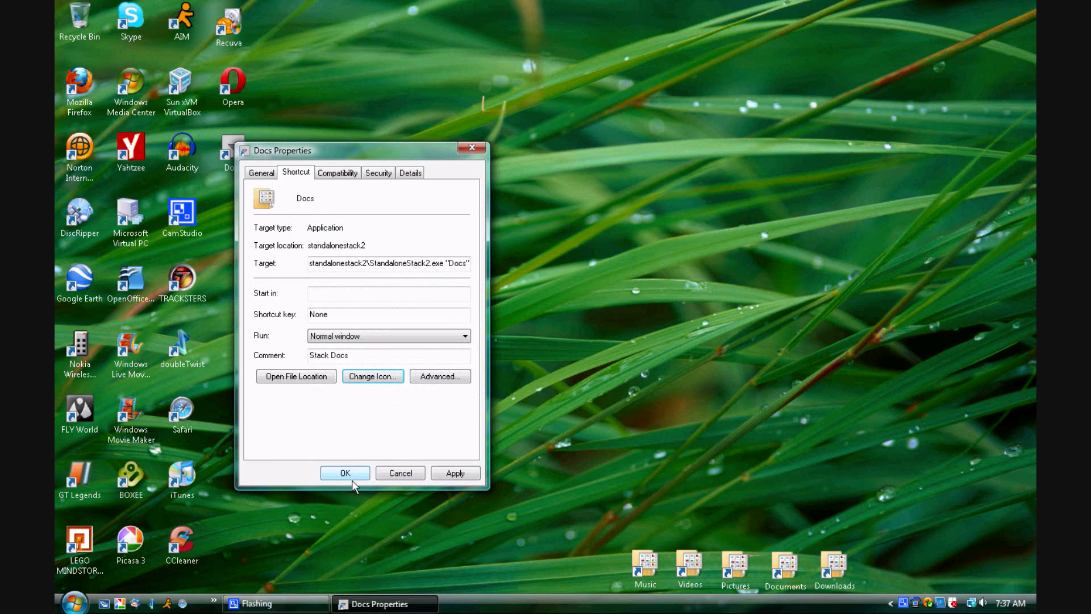
{"action": "left_click", "coordinate": [344, 472]}
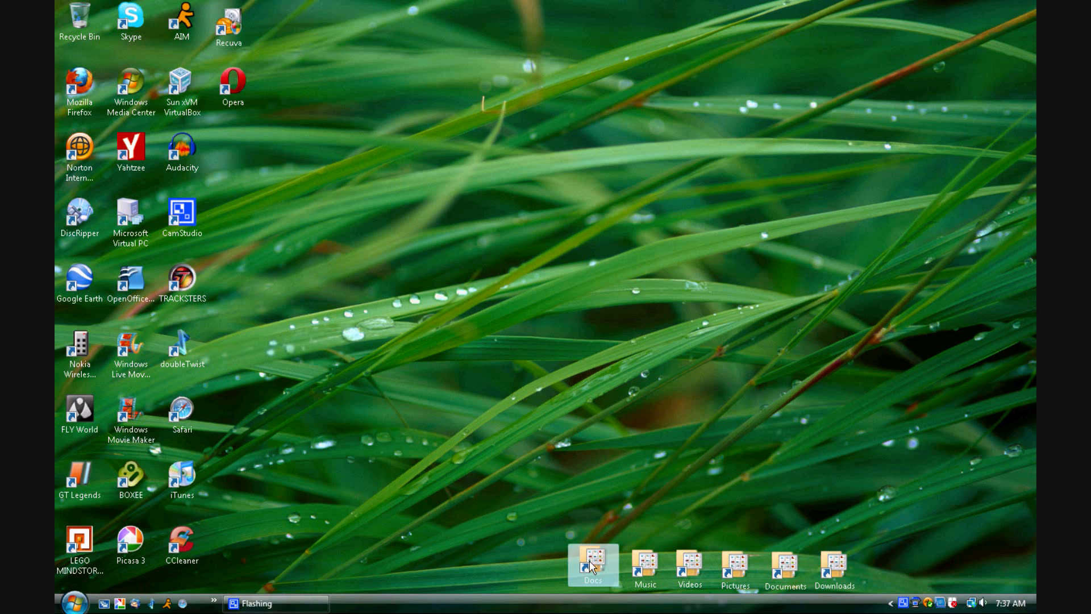
{"action": "left_click", "coordinate": [592, 564]}
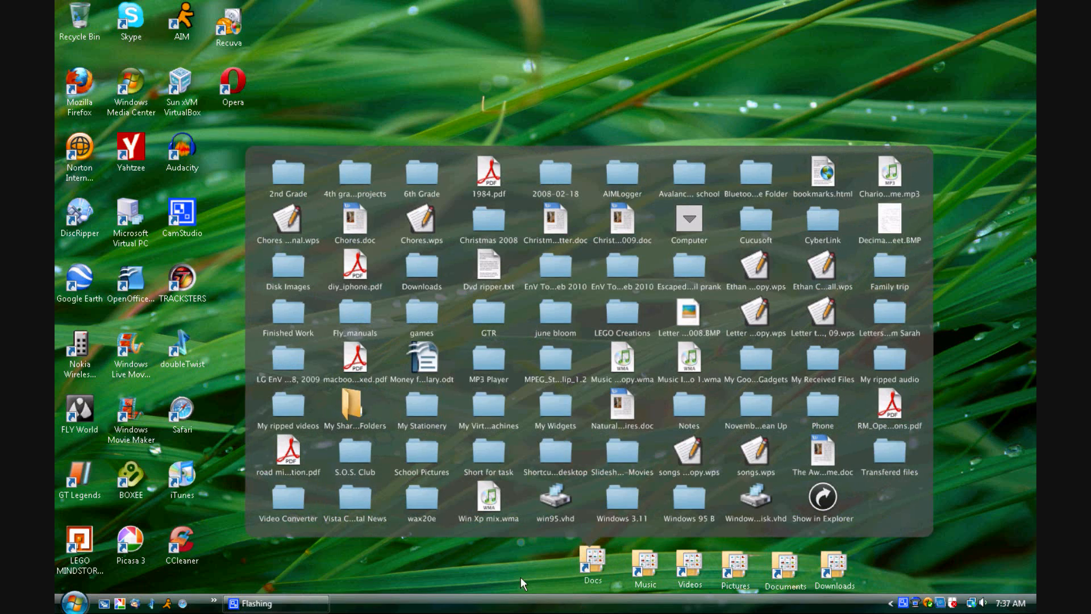